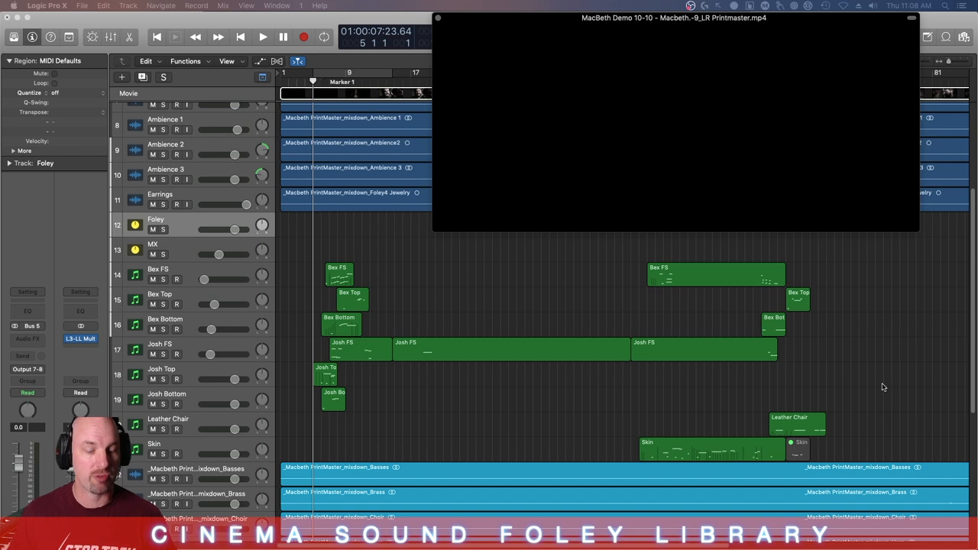
Mute the Foley folder track so the Macbeth scene plays without Foley.
{"action": "left_click", "coordinate": [151, 229]}
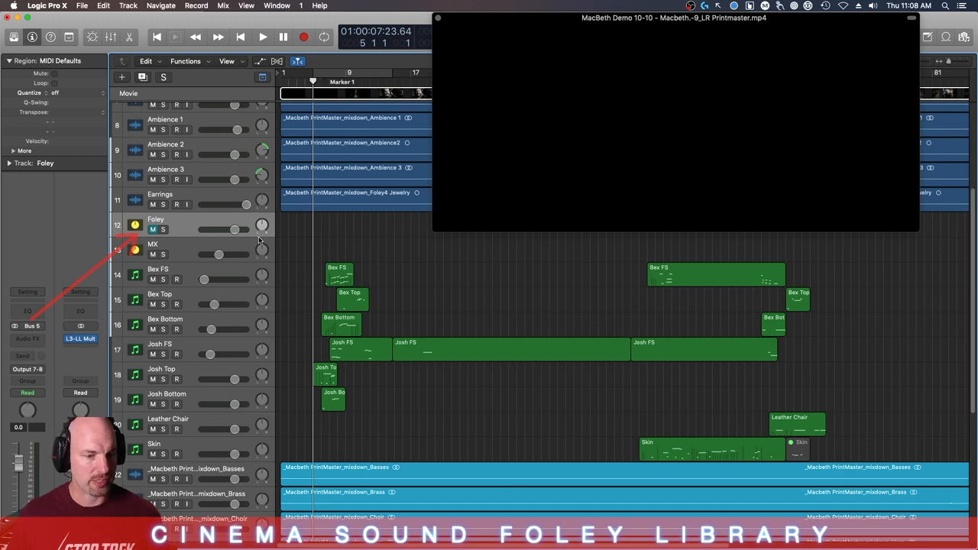
{"action": "mouse_move", "coordinate": [307, 333]}
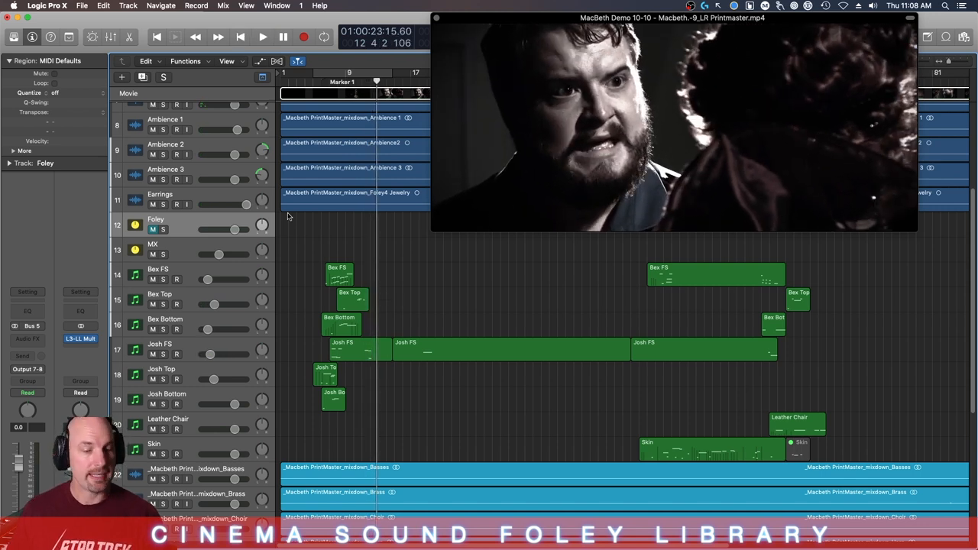
{"action": "mouse_move", "coordinate": [320, 245]}
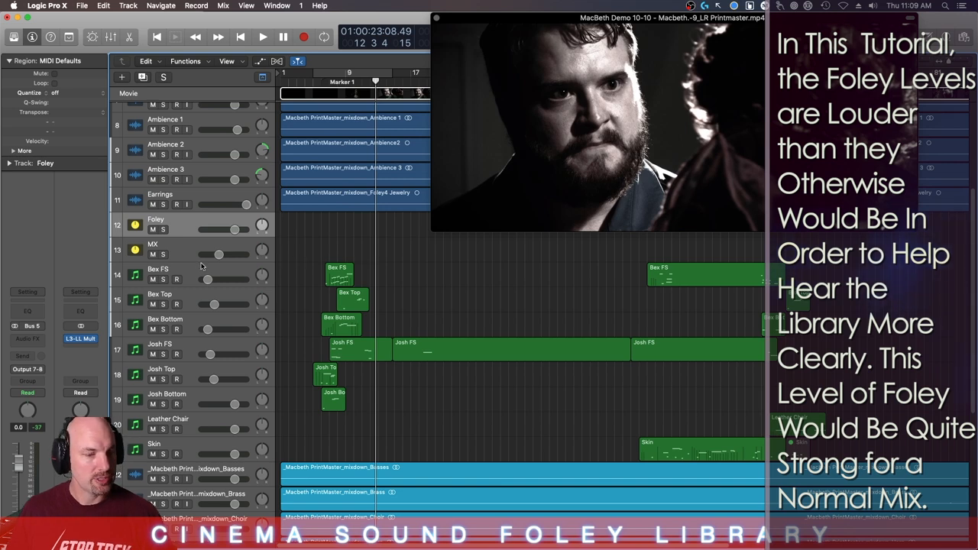
Select Bex FS and view its Cinema Sound Foley female footsteps Kontakt instrument.
{"action": "left_click", "coordinate": [158, 269]}
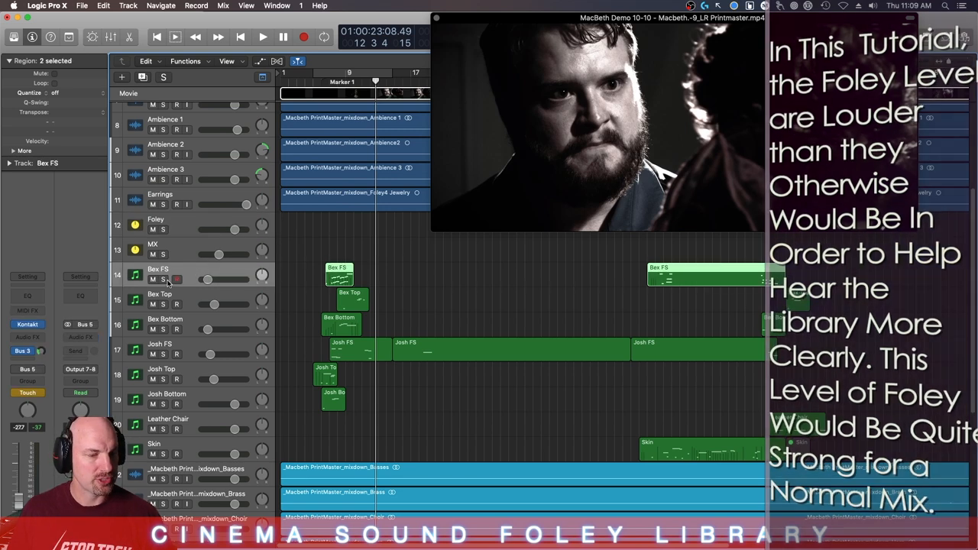
{"action": "left_click", "coordinate": [338, 275]}
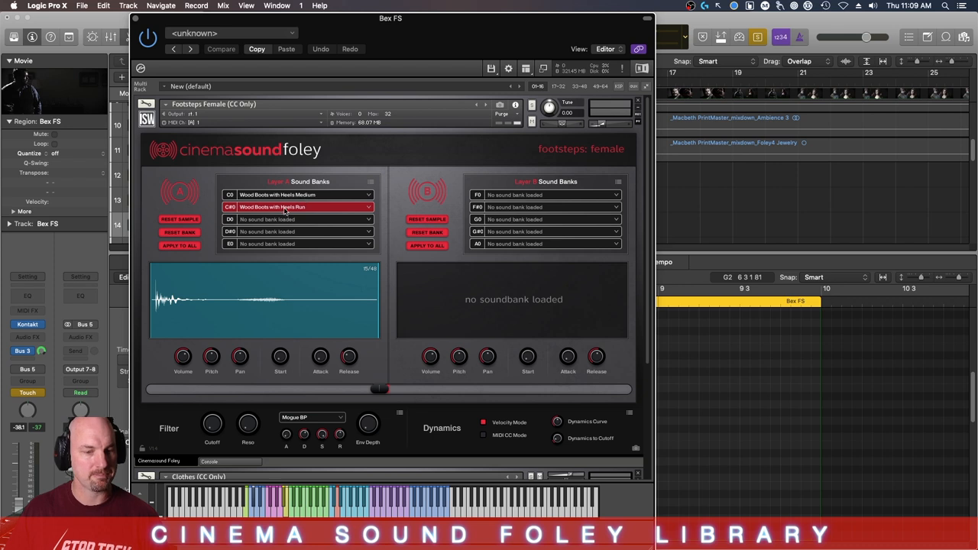
{"action": "mouse_move", "coordinate": [249, 220]}
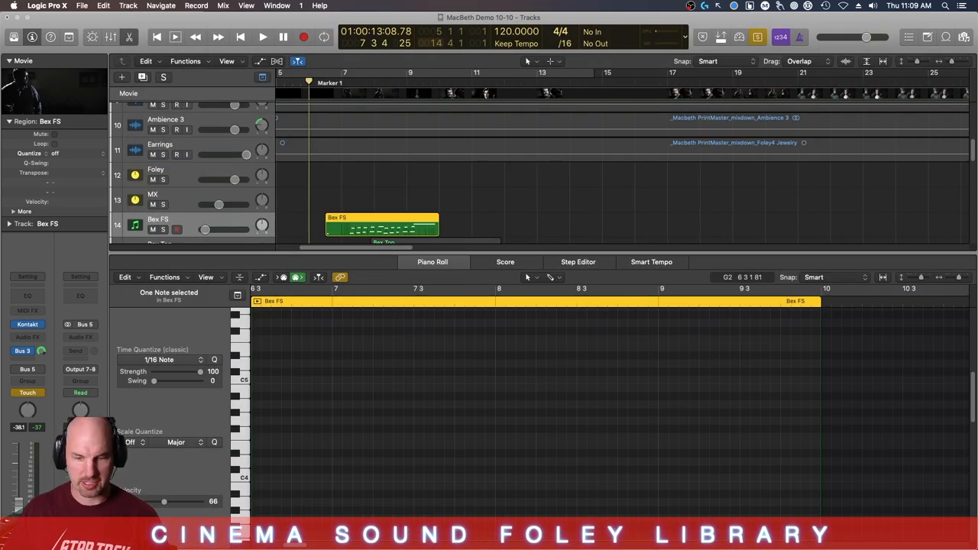
{"action": "left_click", "coordinate": [262, 39]}
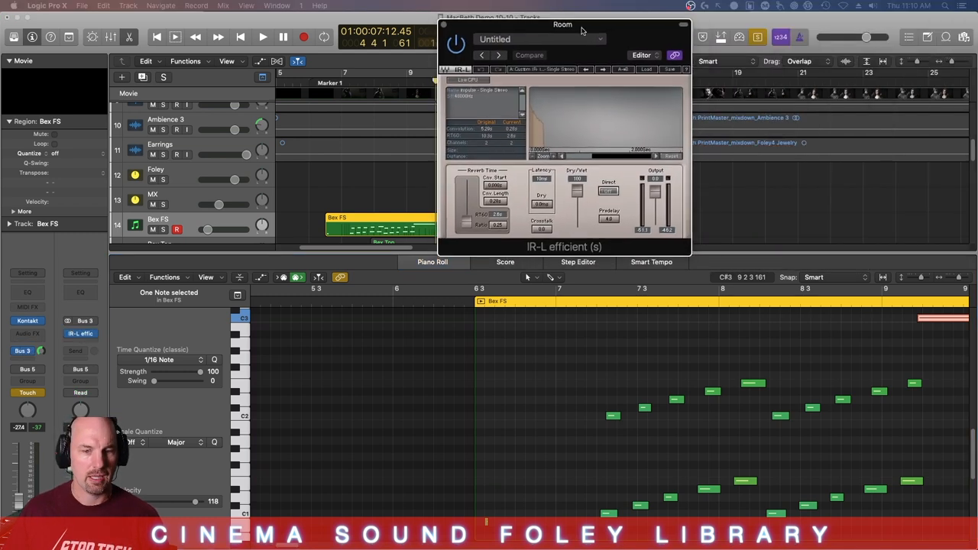
{"action": "left_click_drag", "start_coordinate": [562, 24], "coordinate": [574, 25]}
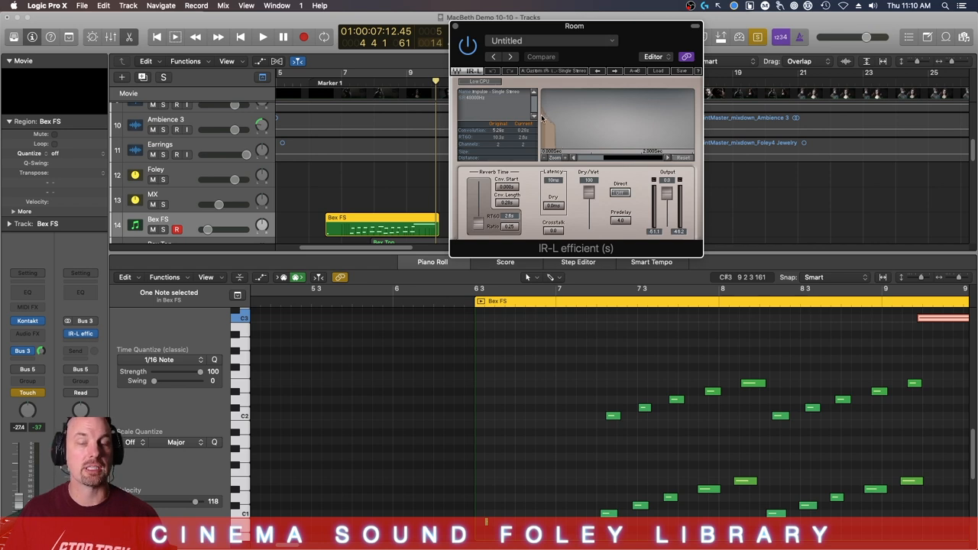
{"action": "mouse_move", "coordinate": [565, 119]}
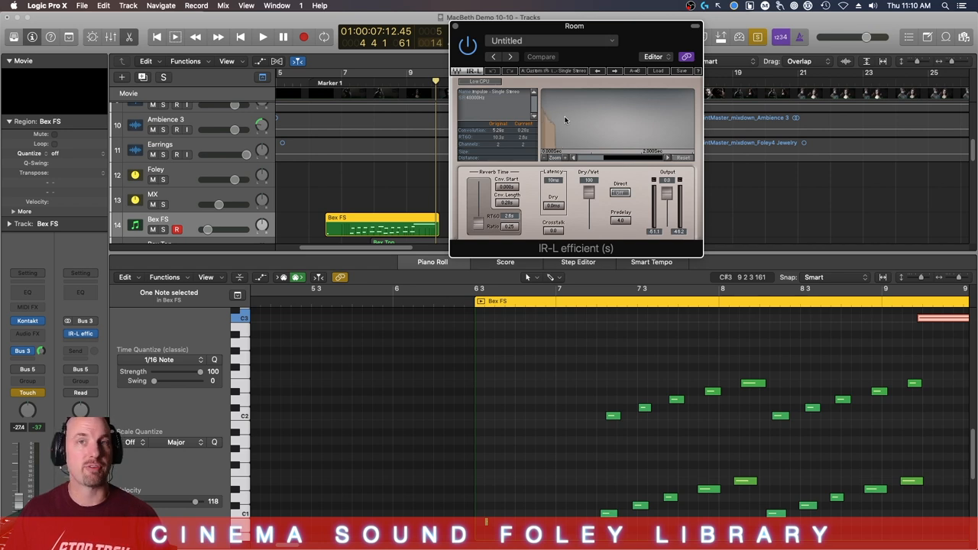
{"action": "mouse_move", "coordinate": [559, 113]}
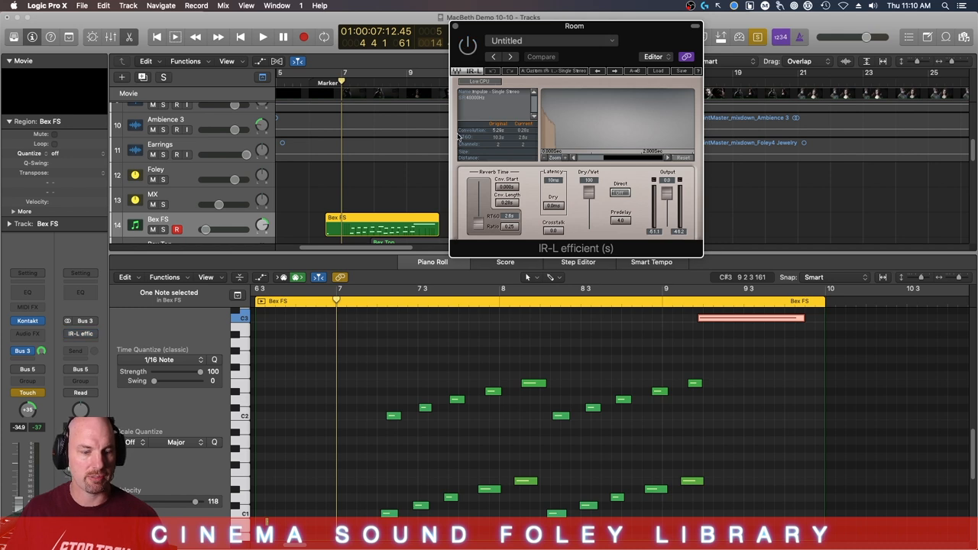
{"action": "left_click", "coordinate": [262, 40]}
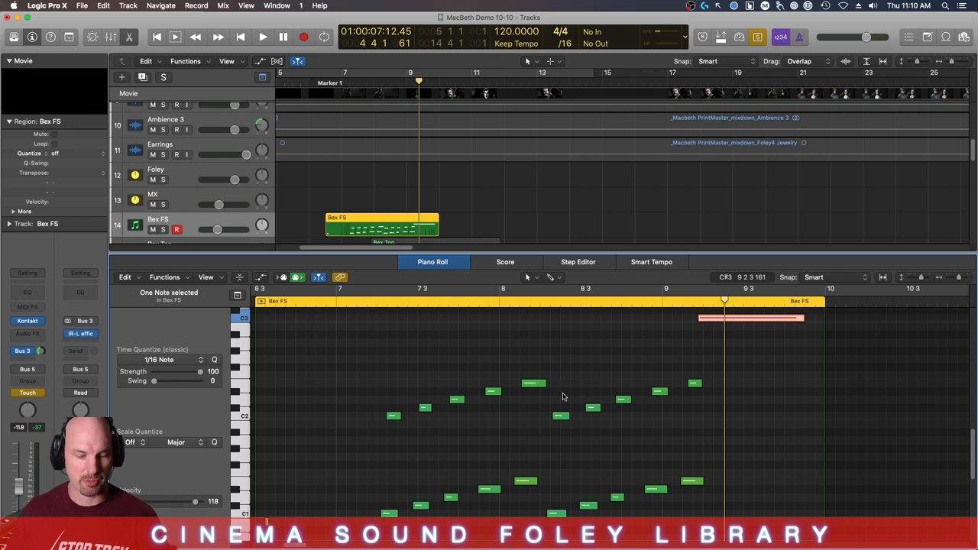
{"action": "mouse_move", "coordinate": [545, 384]}
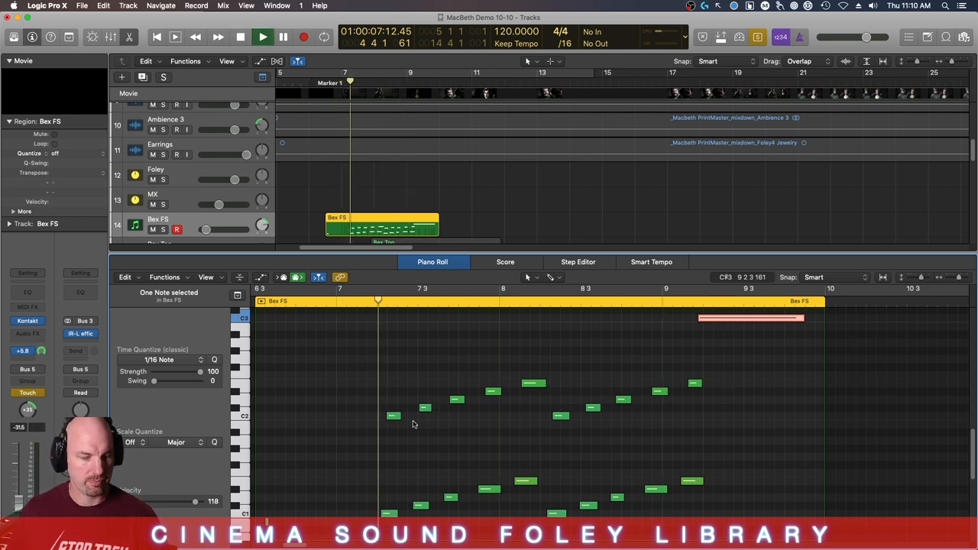
Stop playback, drag four Bex FS footstep notes higher, and audition the edit.
{"action": "left_click", "coordinate": [540, 301]}
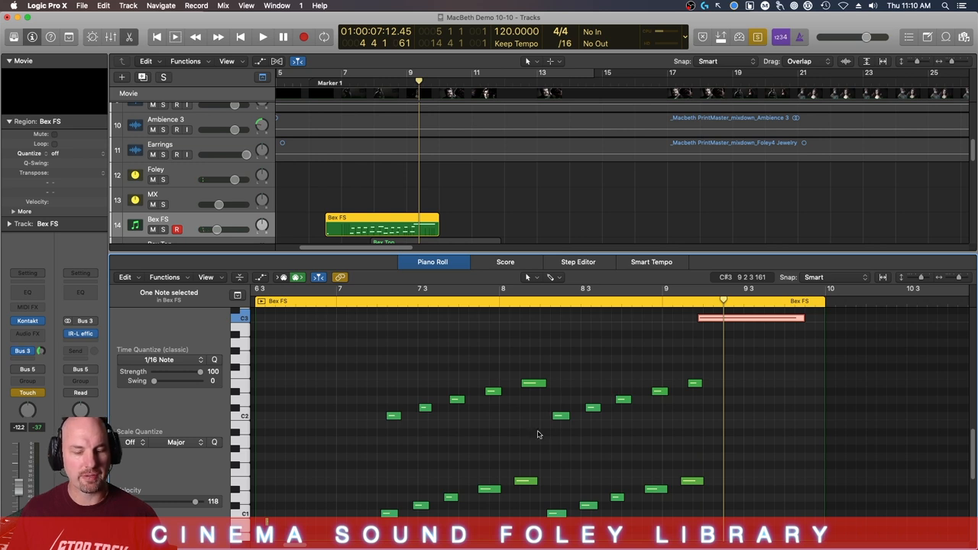
{"action": "mouse_move", "coordinate": [362, 426]}
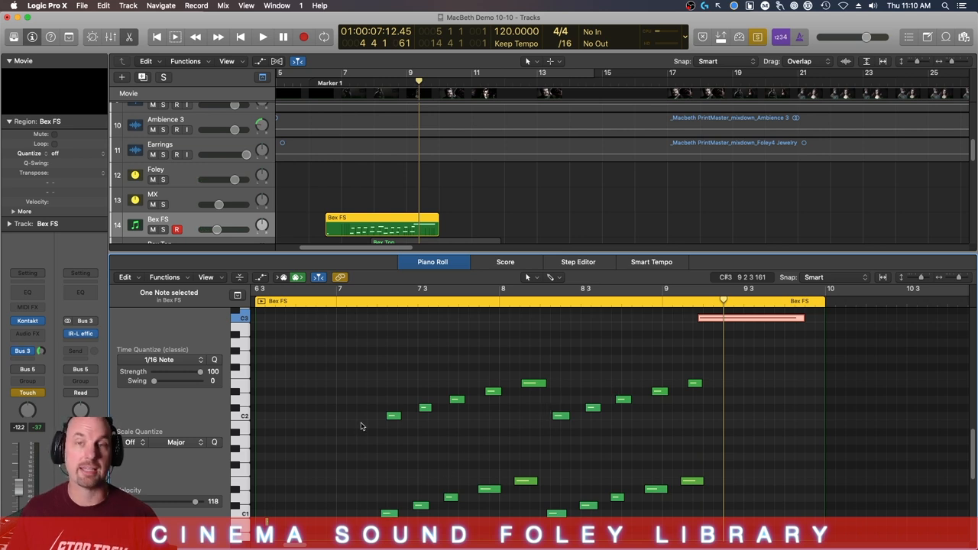
{"action": "mouse_move", "coordinate": [550, 362]}
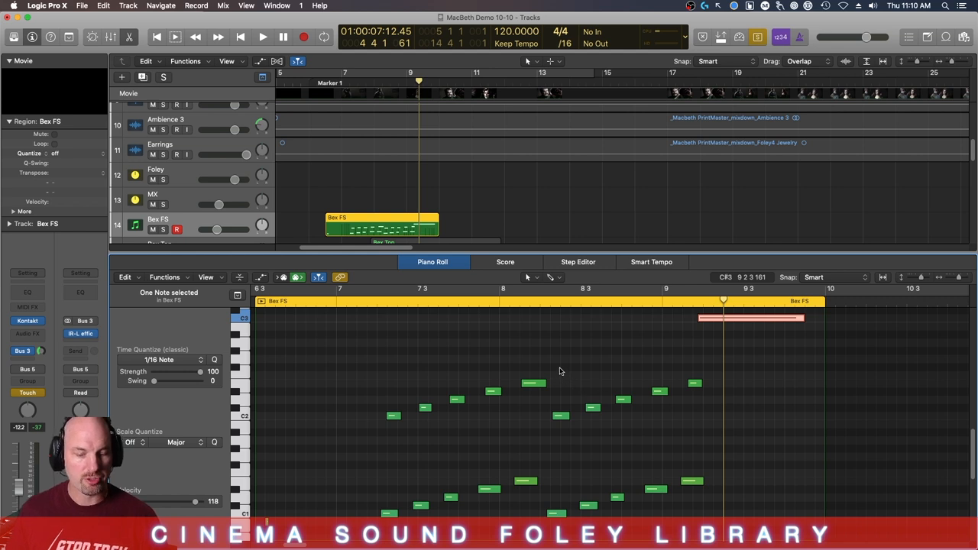
{"action": "left_click_drag", "start_coordinate": [558, 355], "coordinate": [692, 504]}
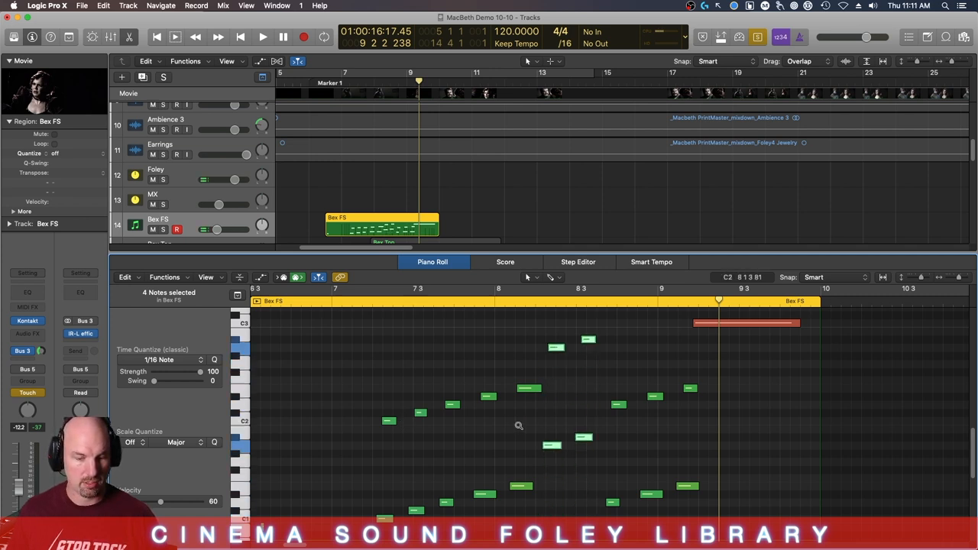
{"action": "left_click", "coordinate": [263, 38]}
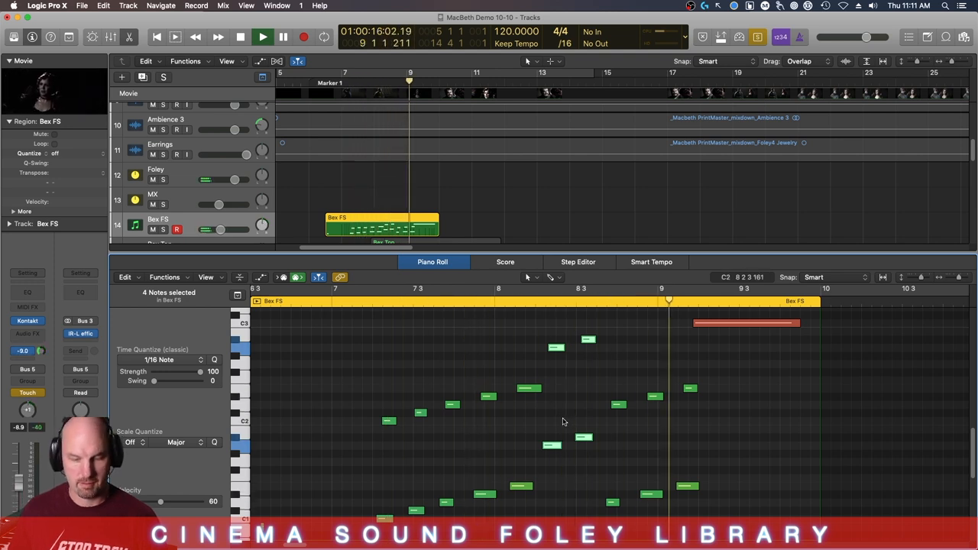
{"action": "left_click", "coordinate": [262, 37]}
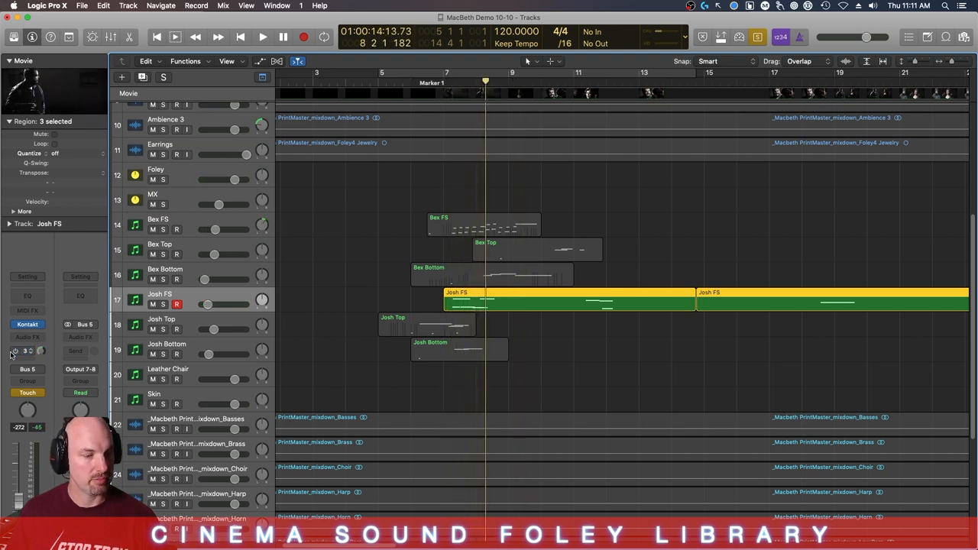
{"action": "left_click", "coordinate": [263, 38]}
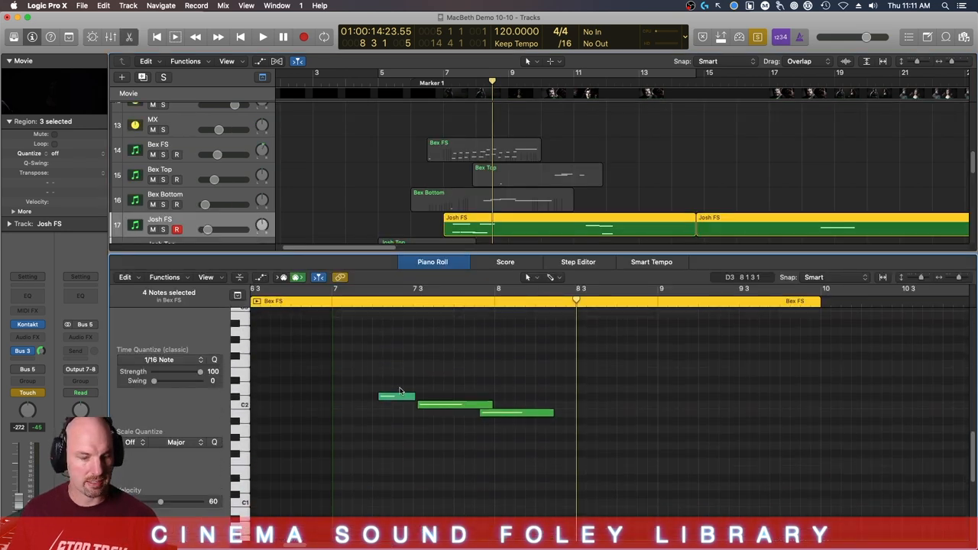
{"action": "left_click", "coordinate": [515, 412]}
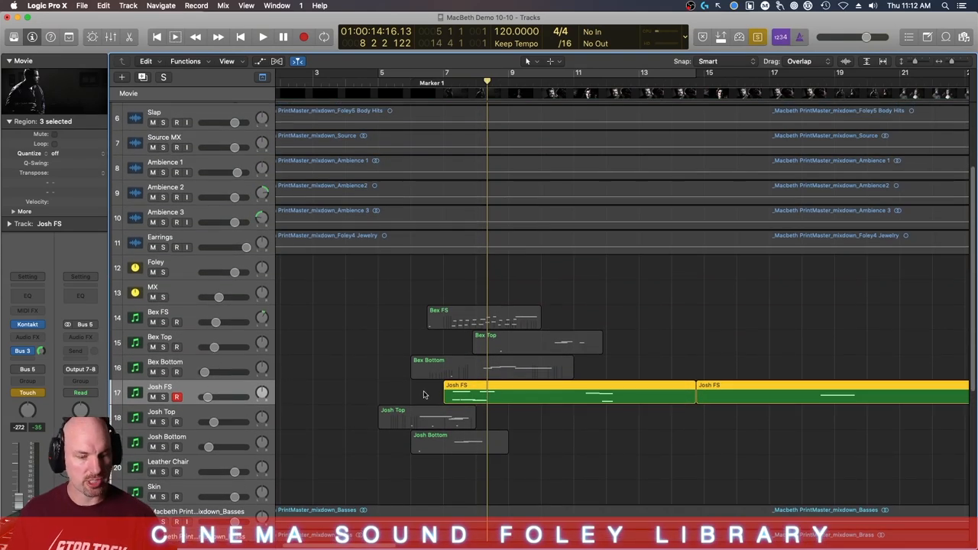
Select the Bex Top clothing regions, view their instrument, and show the Sounds library.
{"action": "left_click", "coordinate": [537, 341]}
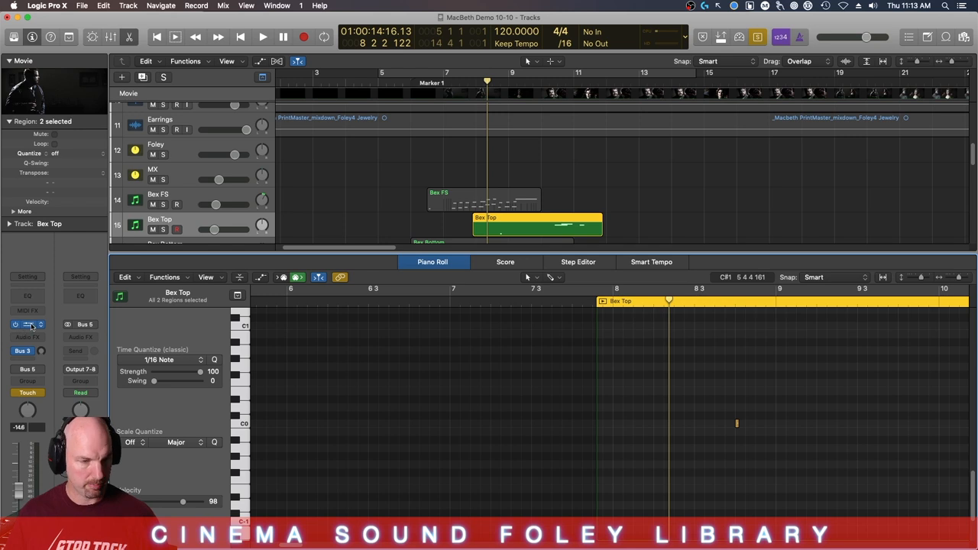
{"action": "left_click", "coordinate": [31, 323]}
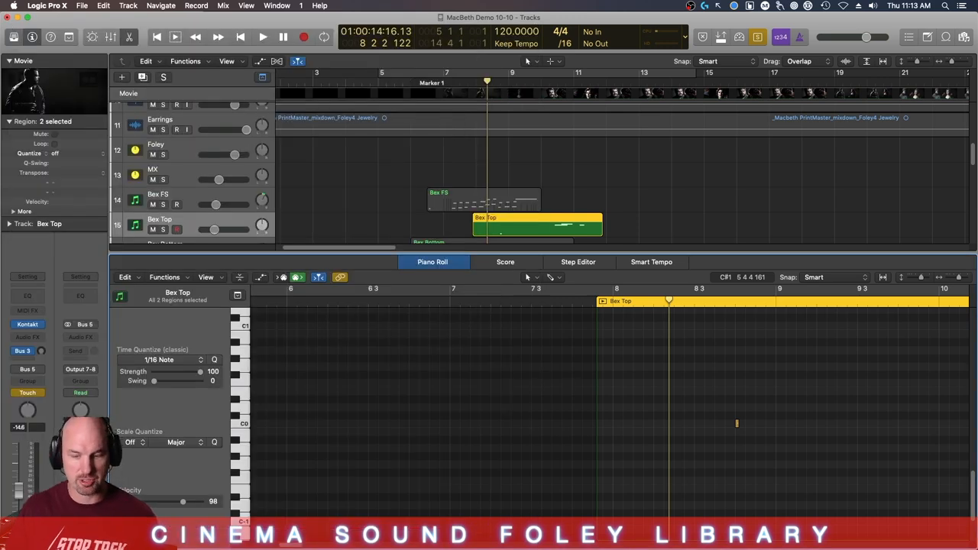
{"action": "left_click", "coordinate": [16, 38]}
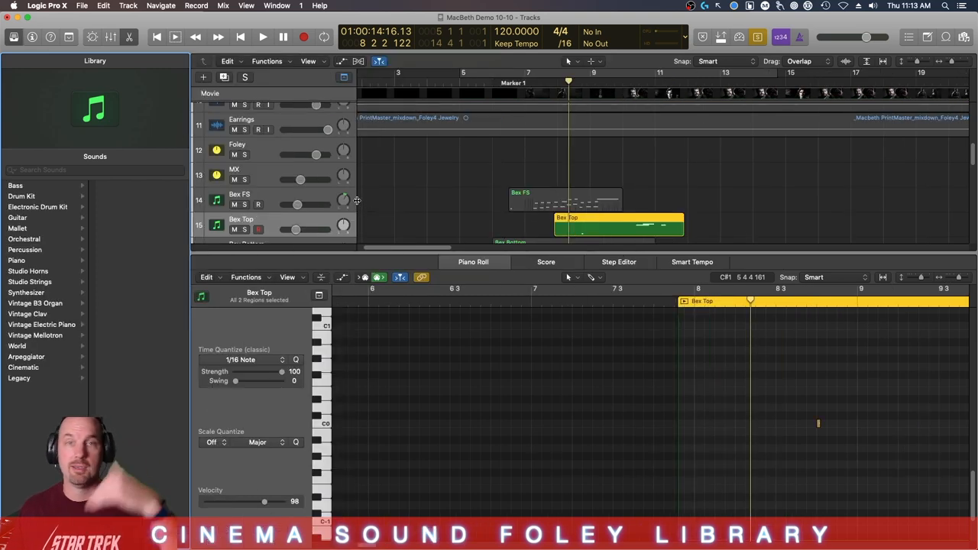
{"action": "mouse_move", "coordinate": [590, 276]}
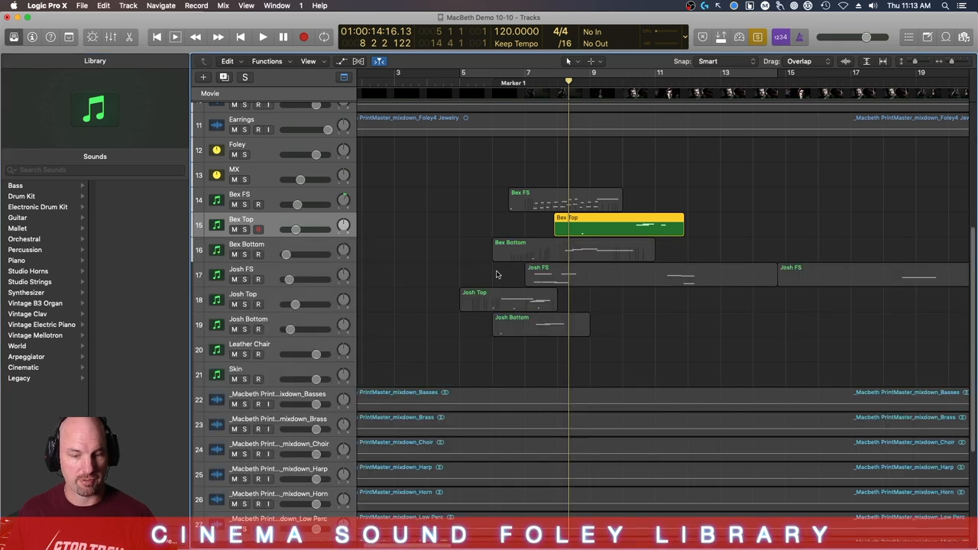
{"action": "mouse_move", "coordinate": [412, 297]}
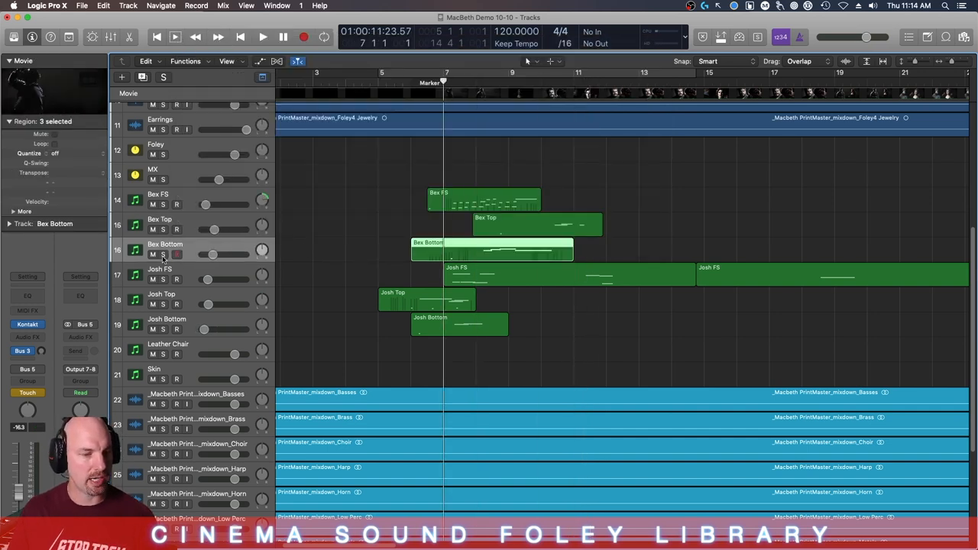
Solo Bex Bottom, open its Cinema Sound Foley clothes instrument, and play the scene.
{"action": "left_click", "coordinate": [177, 254]}
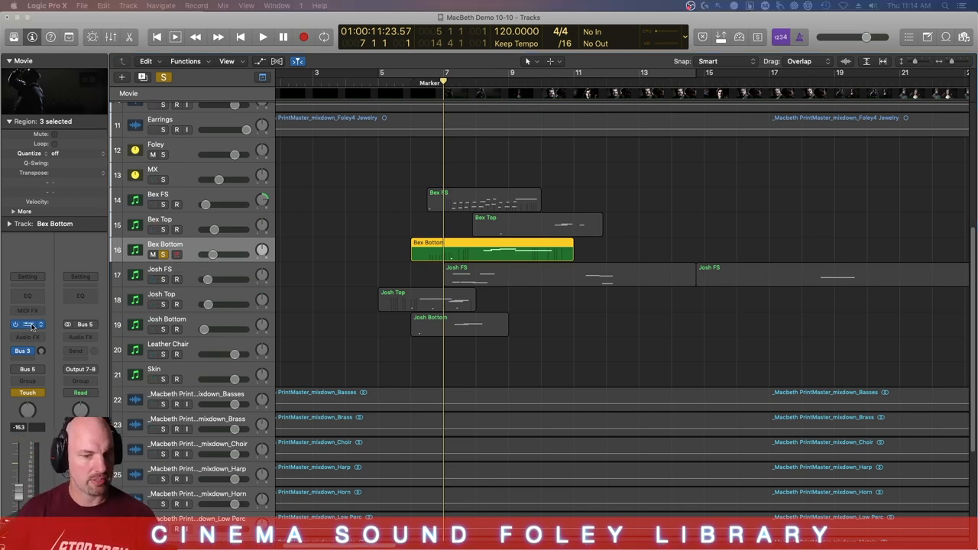
{"action": "left_click", "coordinate": [27, 324]}
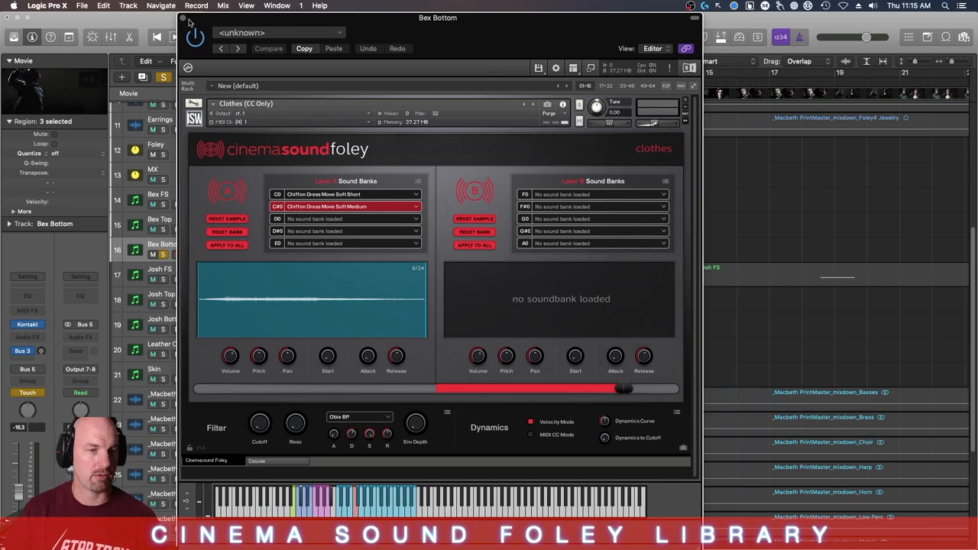
{"action": "left_click", "coordinate": [182, 19]}
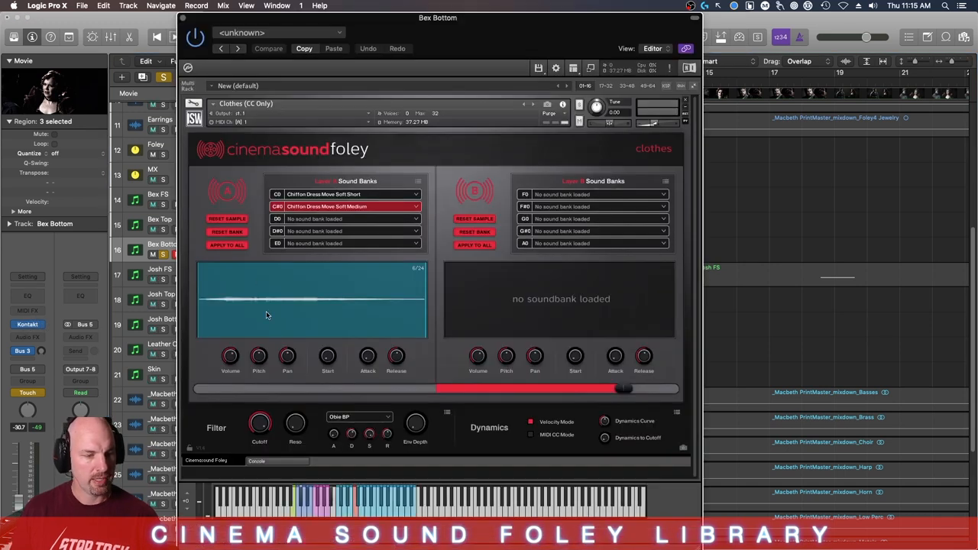
{"action": "mouse_move", "coordinate": [396, 359]}
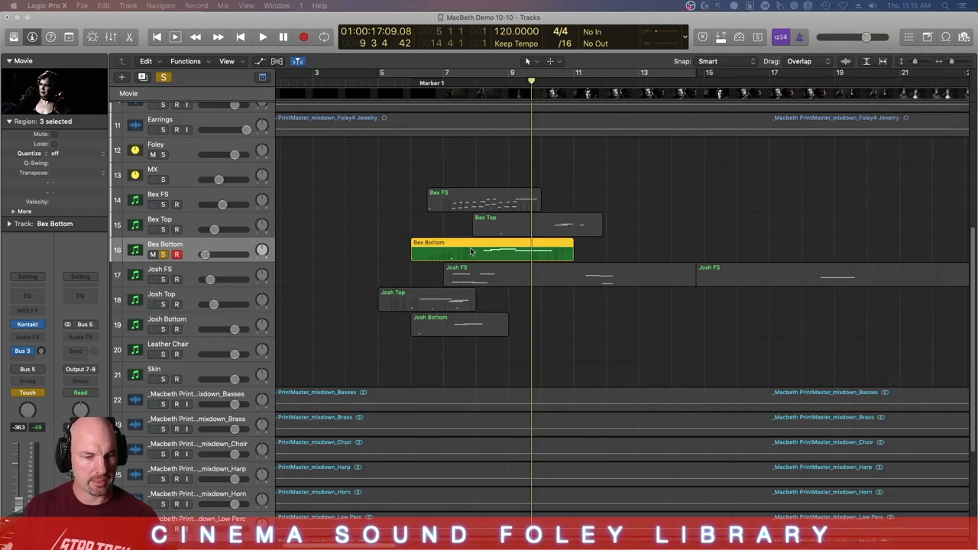
Reopen Bex Bottom's Kontakt instrument and turn the filter cutoff to about 1.1 kHz.
{"action": "left_click", "coordinate": [276, 5]}
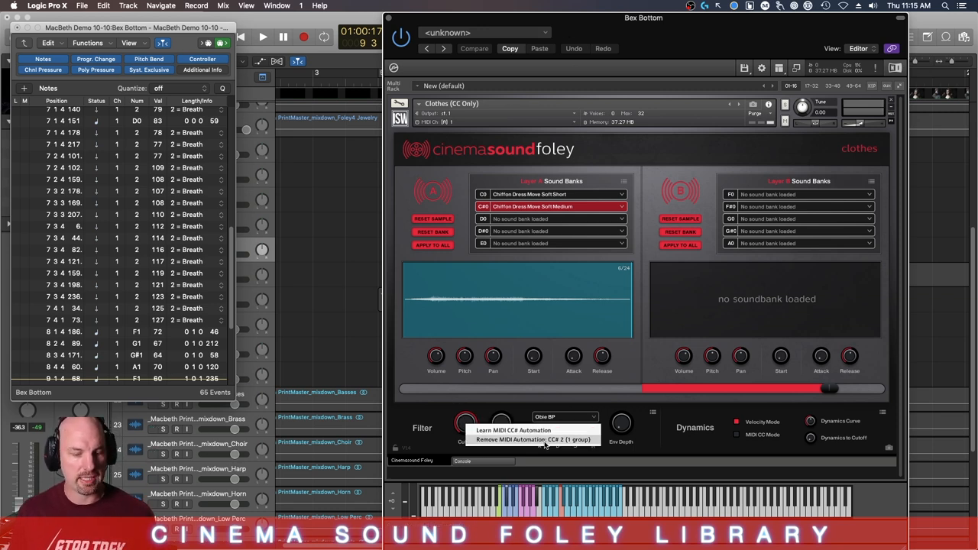
{"action": "mouse_move", "coordinate": [468, 431]}
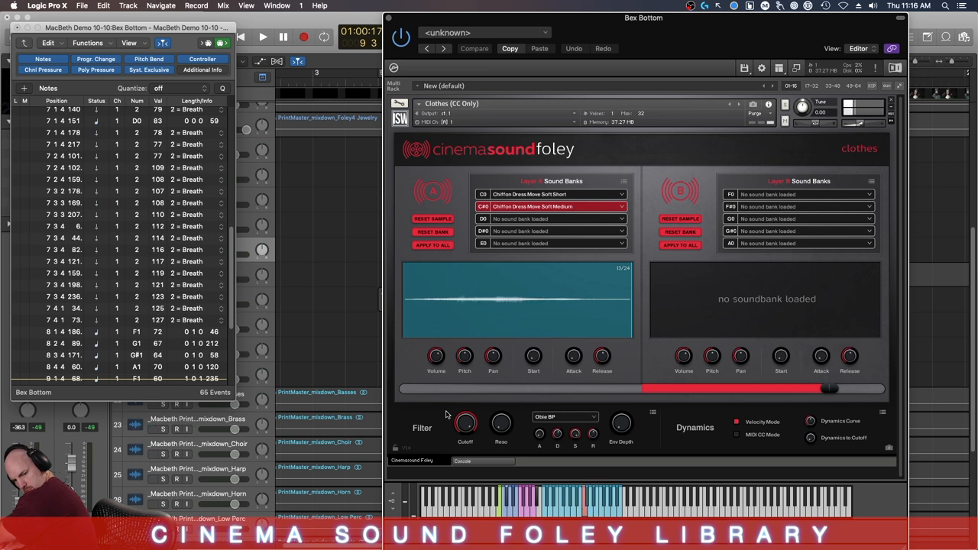
{"action": "left_click_drag", "start_coordinate": [466, 424], "coordinate": [466, 405]}
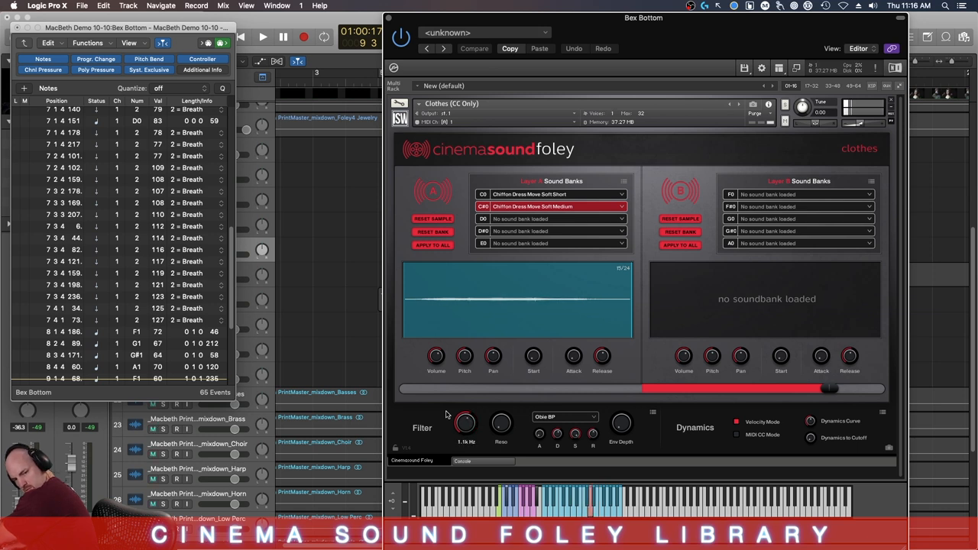
{"action": "left_click_drag", "start_coordinate": [465, 423], "coordinate": [465, 405]}
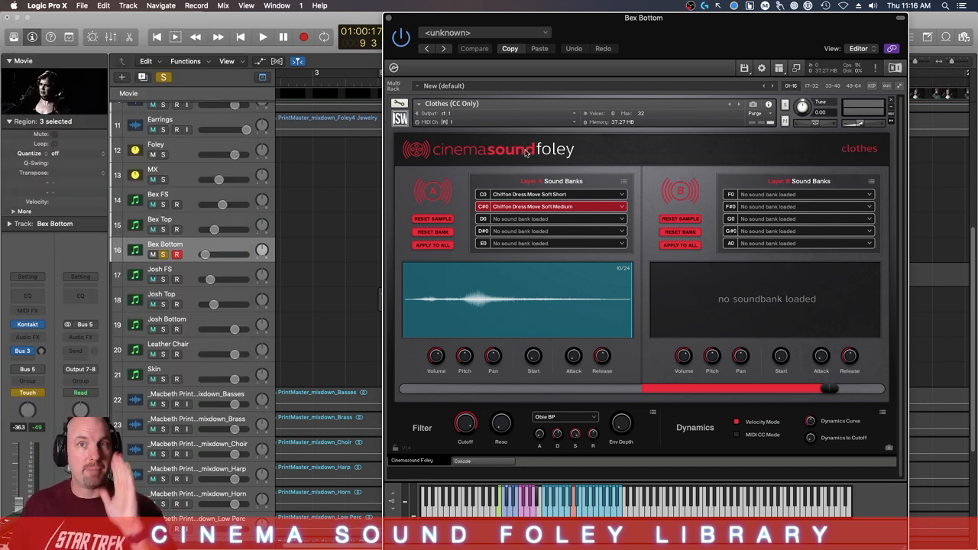
{"action": "left_click", "coordinate": [564, 418]}
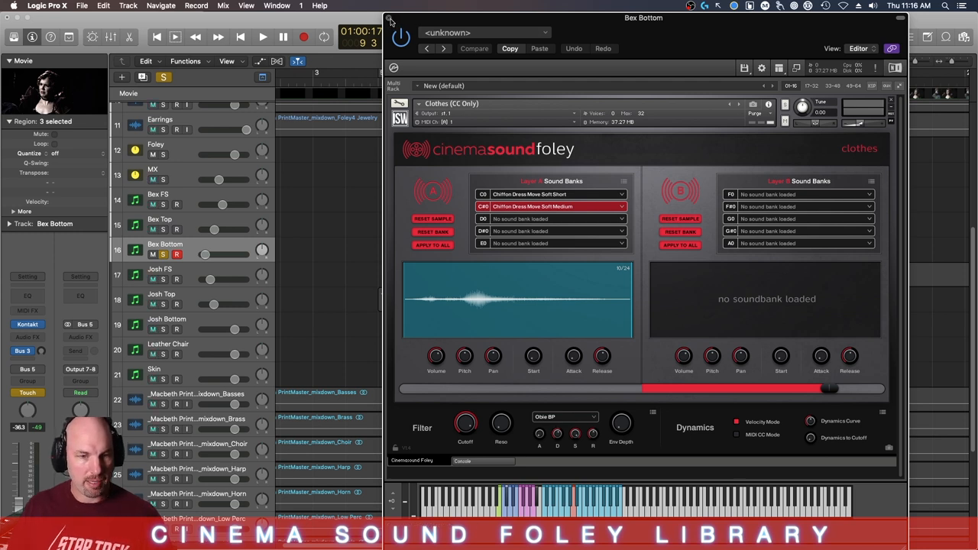
Close Kontakt and show the Ch. 1: Breath controller curve beneath Bex Bottom's notes.
{"action": "left_click", "coordinate": [385, 20]}
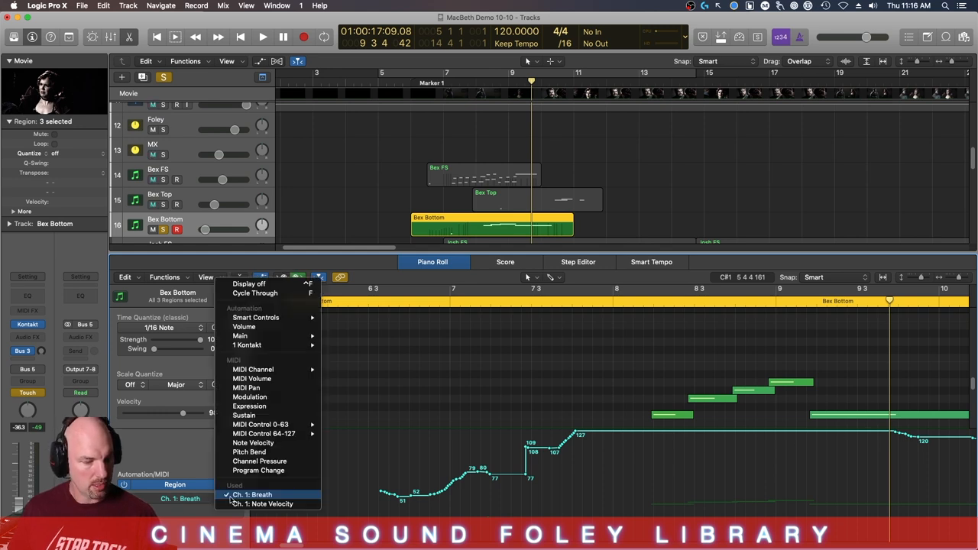
{"action": "left_click", "coordinate": [252, 495]}
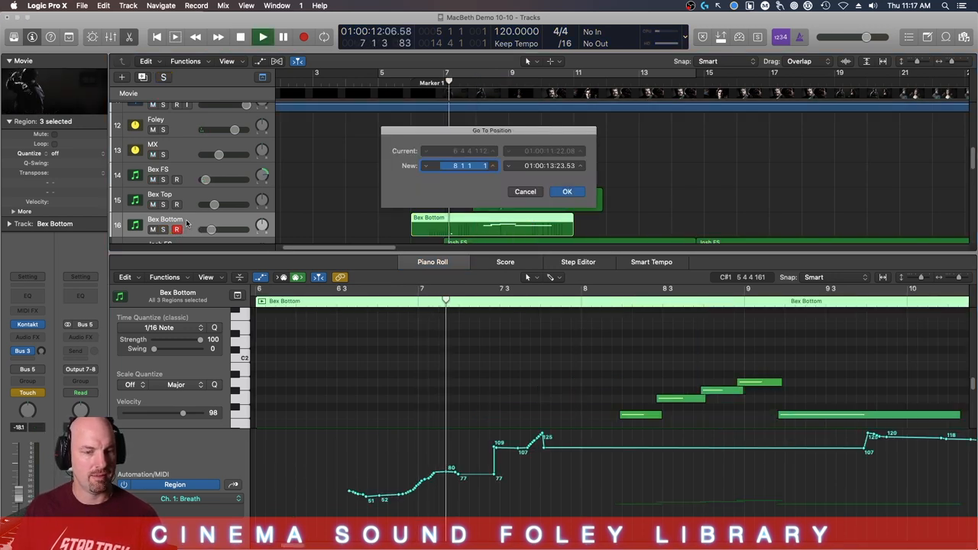
Cancel the Go To Position dialog without moving the playhead.
{"action": "left_click", "coordinate": [566, 191]}
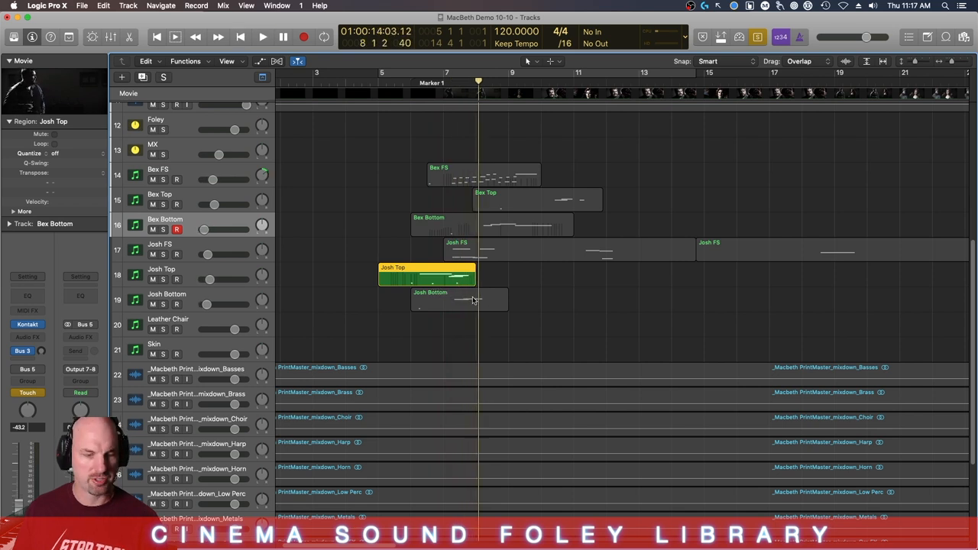
Select the Josh Bottom clothing region and play it back in the scene.
{"action": "left_click", "coordinate": [459, 299]}
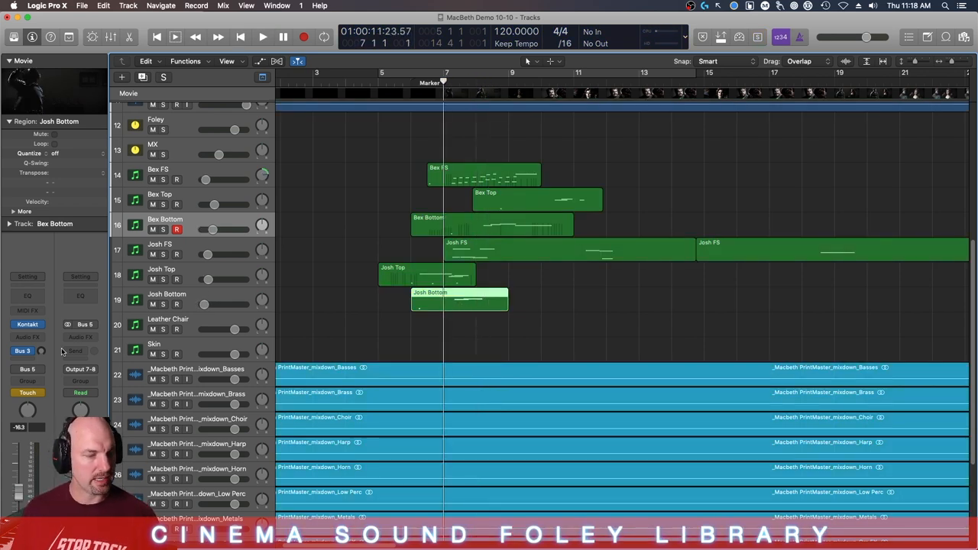
{"action": "left_click", "coordinate": [378, 83]}
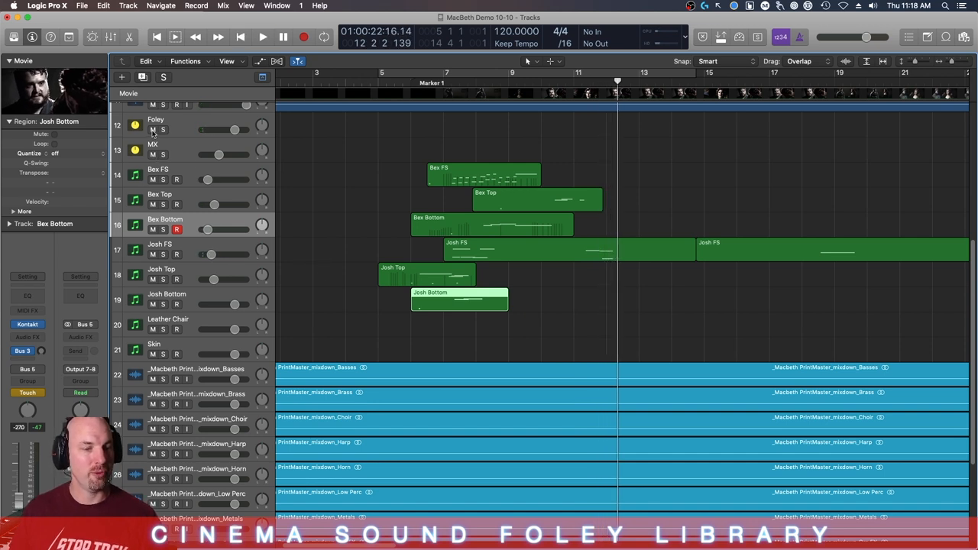
Mute the Foley folder track (track 12) during playback for comparison.
{"action": "left_click", "coordinate": [380, 82]}
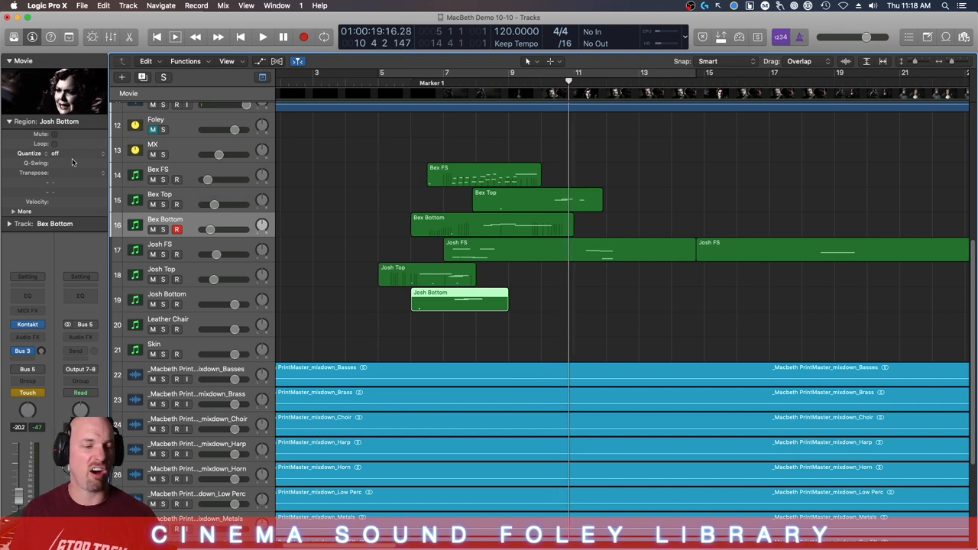
{"action": "mouse_move", "coordinate": [304, 208]}
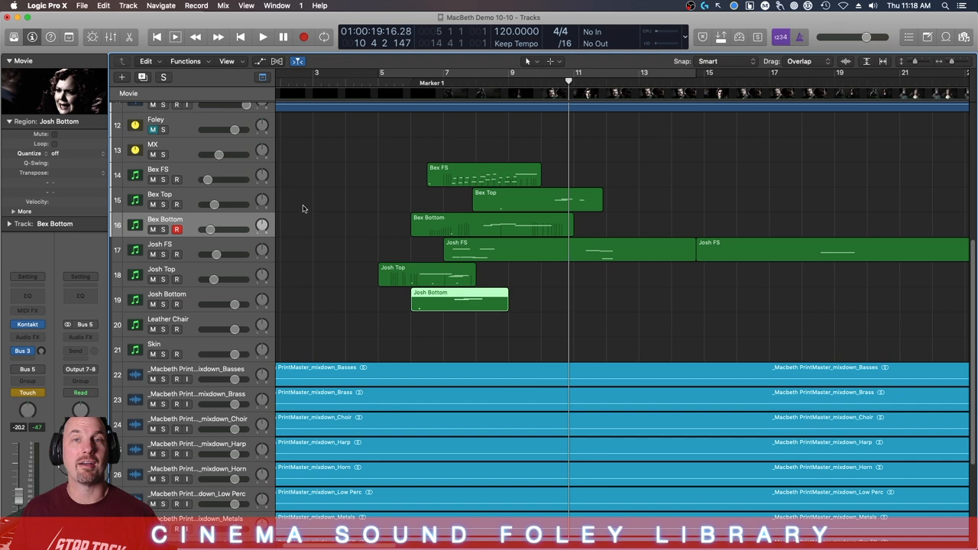
{"action": "mouse_move", "coordinate": [346, 234]}
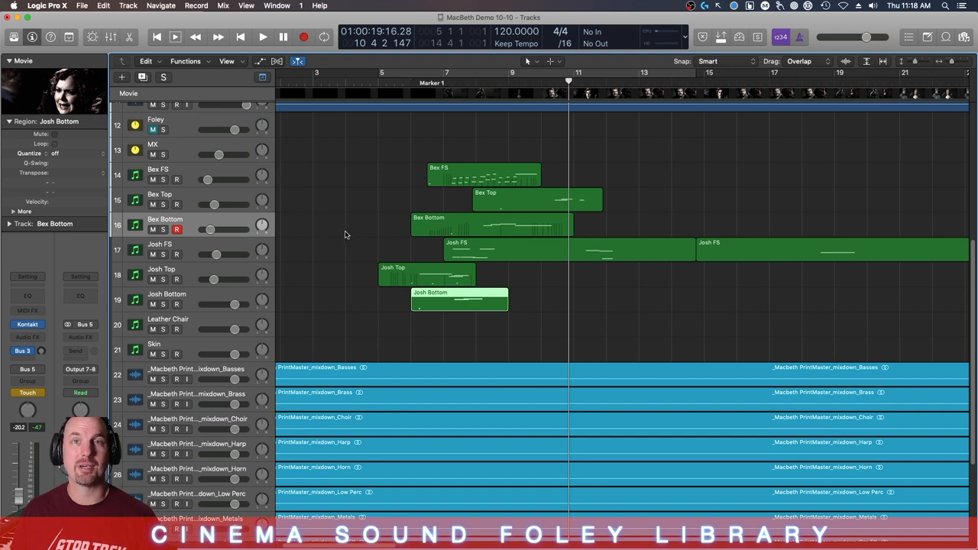